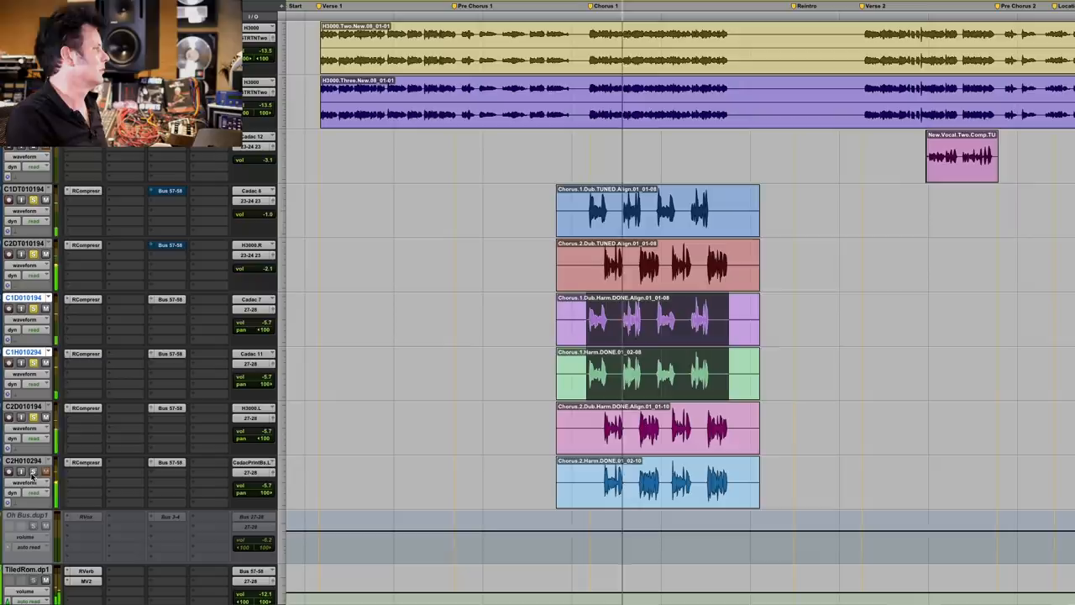
pyautogui.scroll(-3)
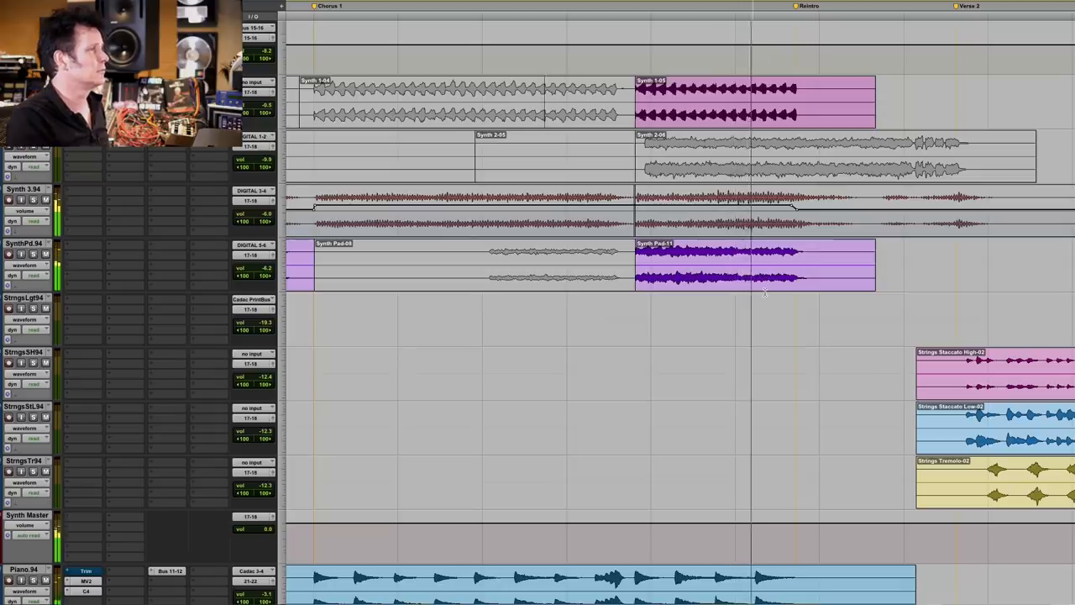
pyautogui.scroll(-3)
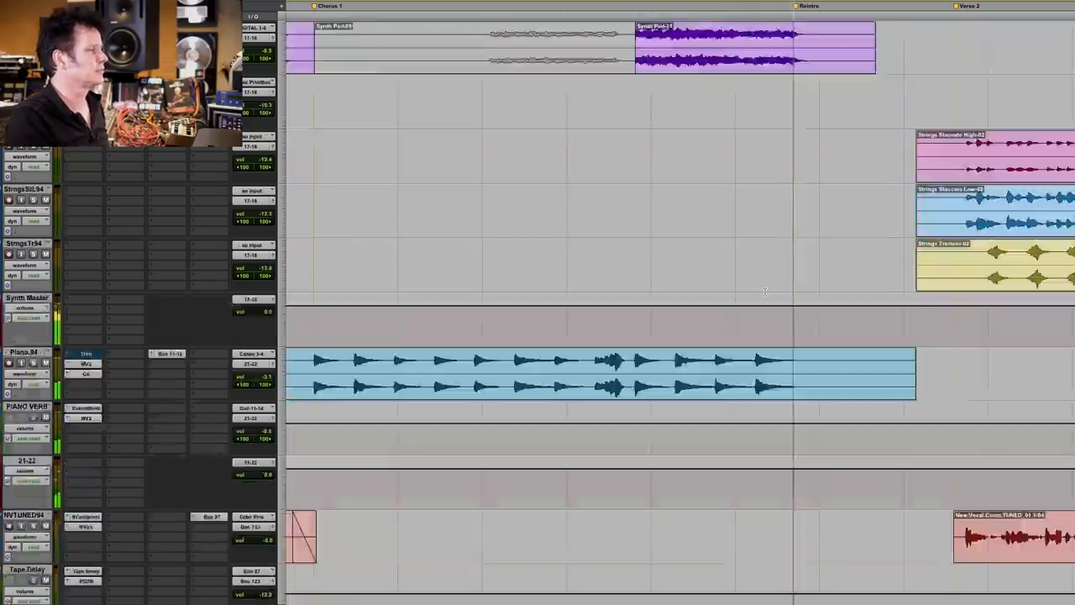
pyautogui.scroll(-3)
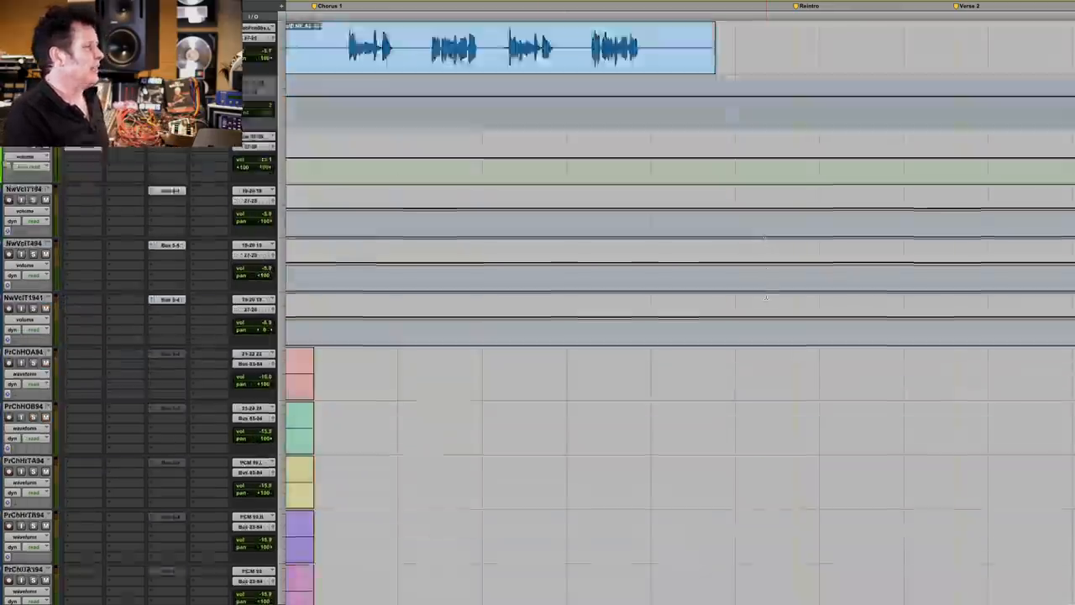
pyautogui.scroll(-3)
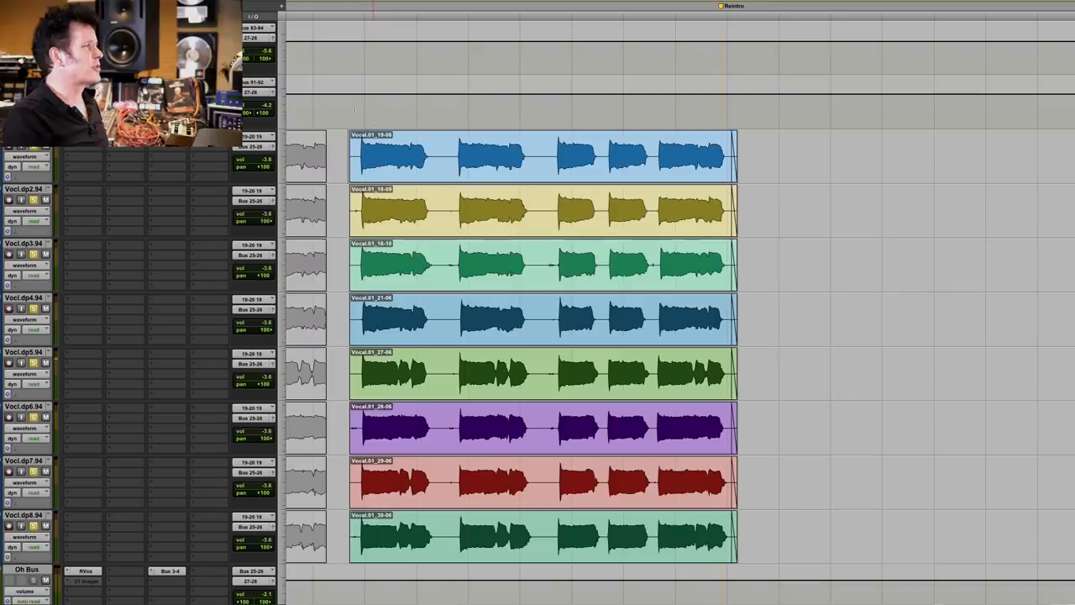
pyautogui.scroll(-3)
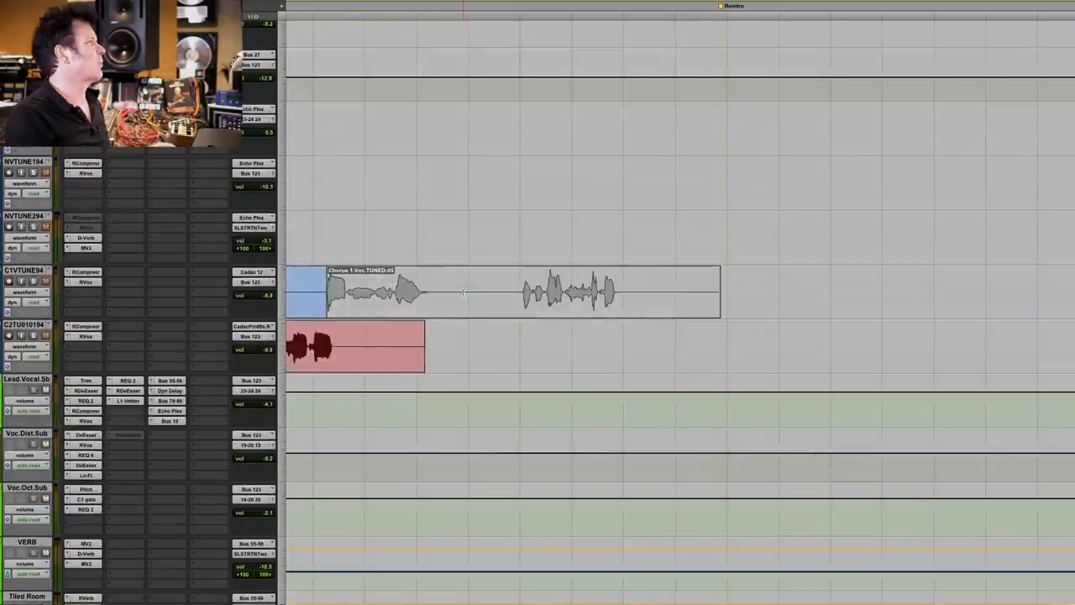
pyautogui.scroll(-3)
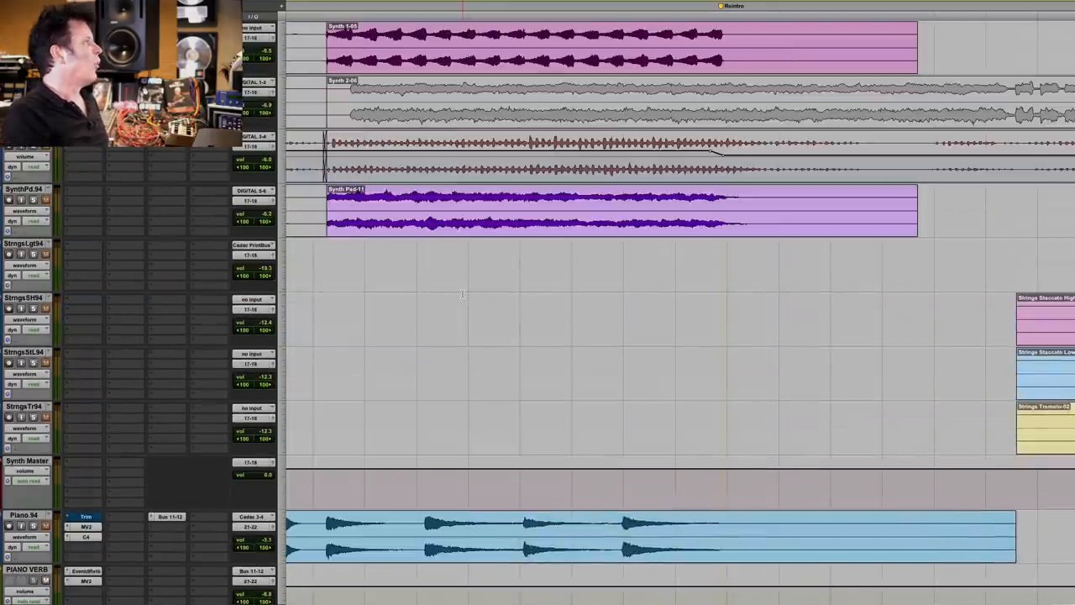
pyautogui.scroll(-3)
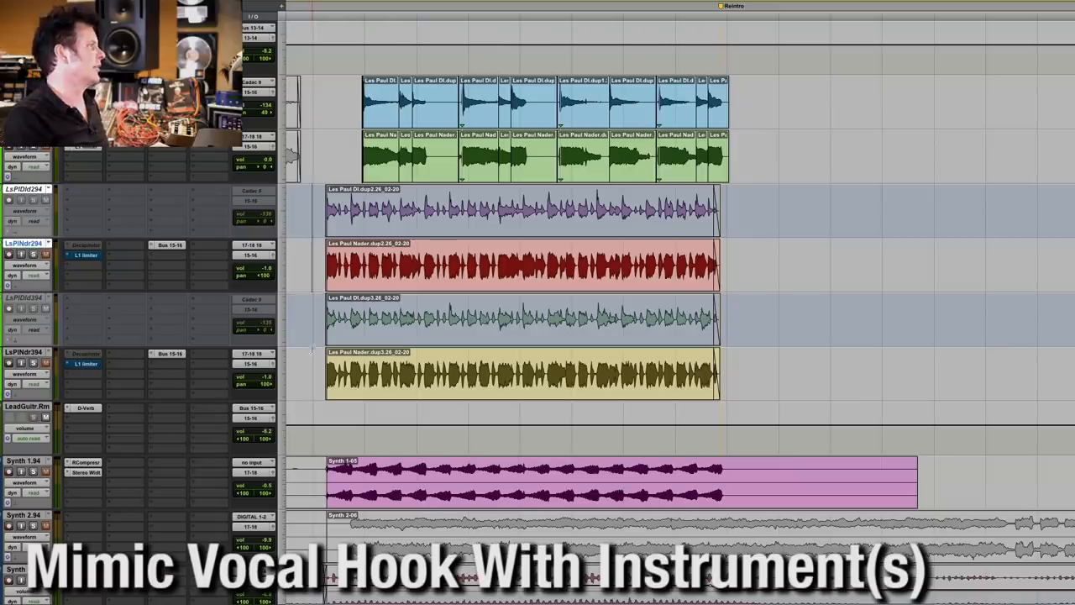
pyautogui.scroll(-3)
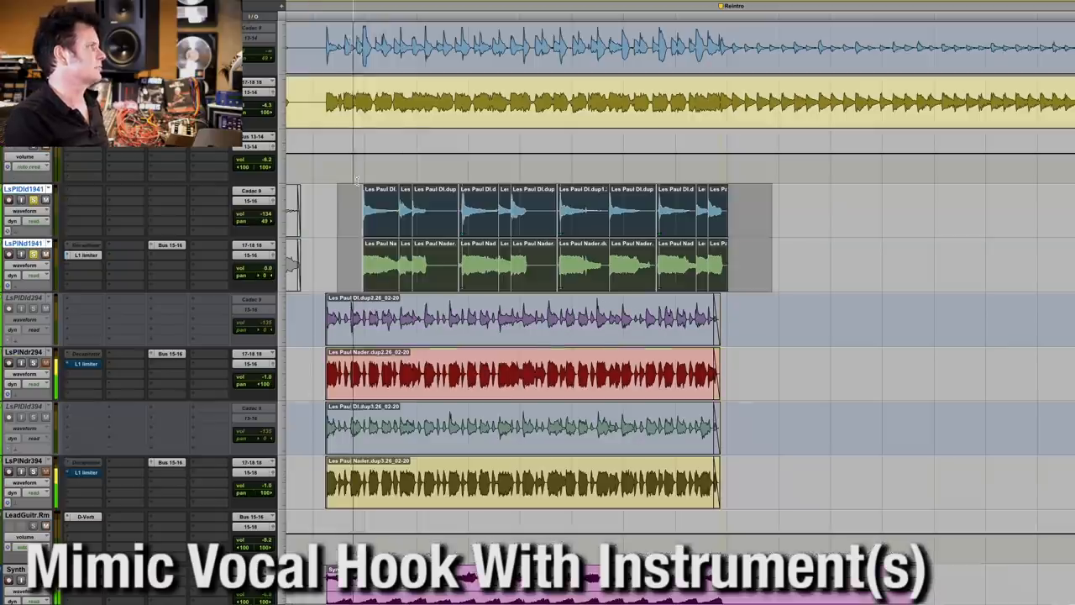